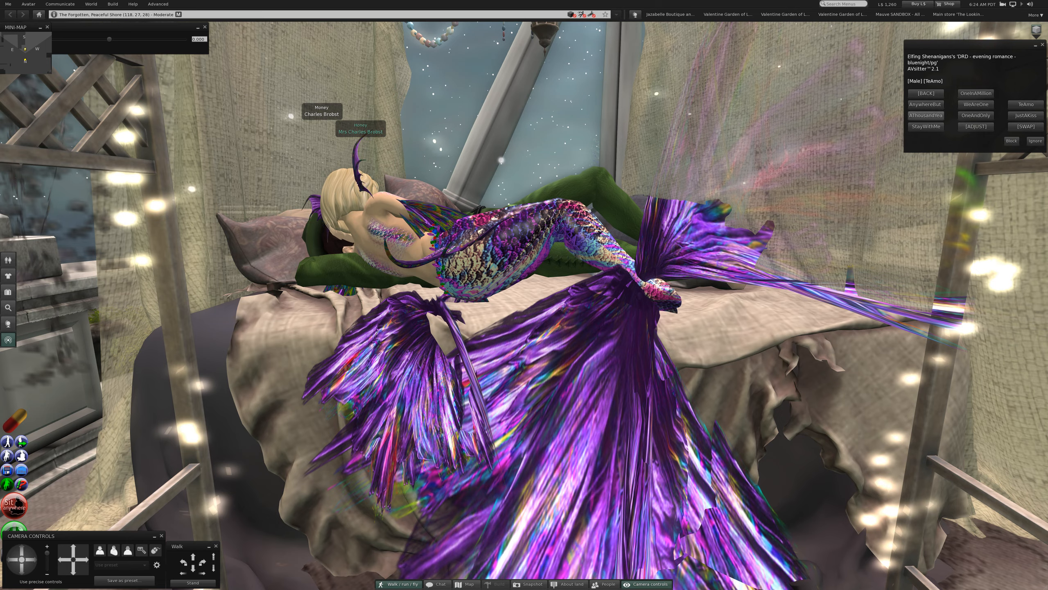
# - Switch the couple on the bed to the AThousandYears cuddle pose
pyautogui.click(925, 115)
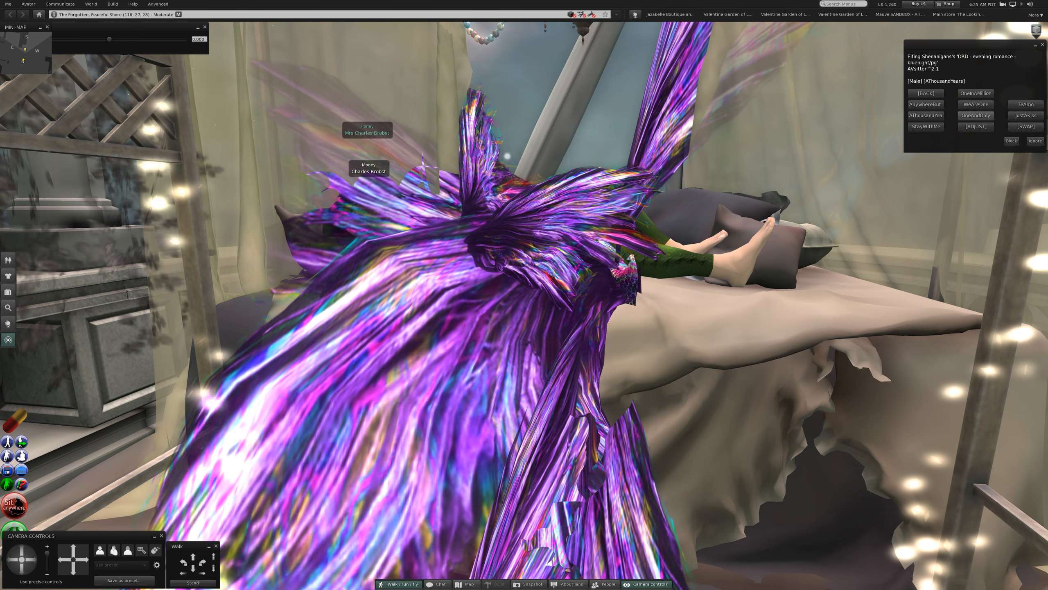
# - Run the OneAndOnly and JustAKiss couples poses, then pick the next menu option
pyautogui.click(976, 114)
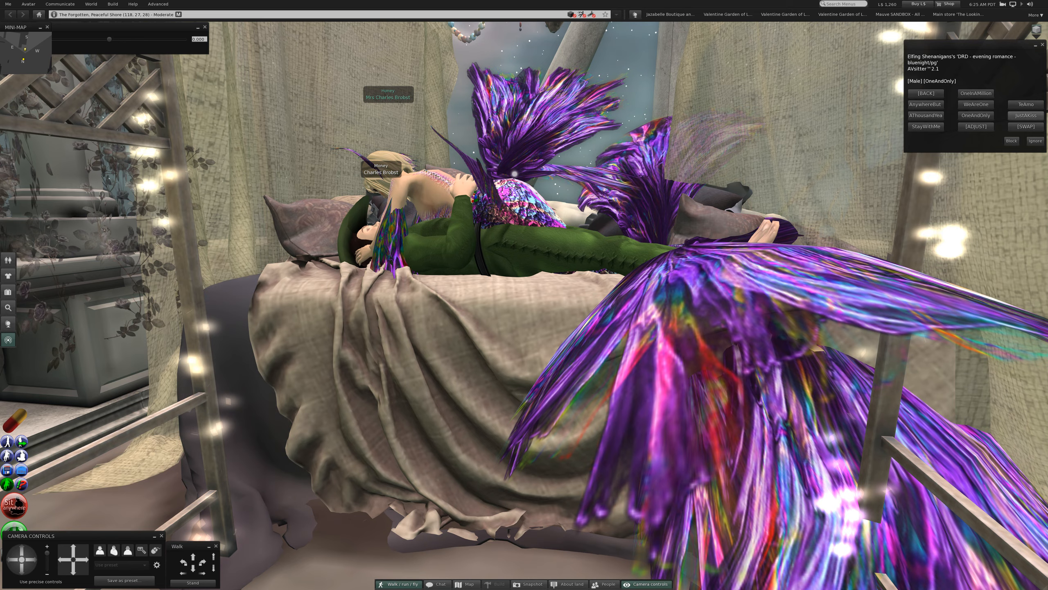
pyautogui.click(1025, 114)
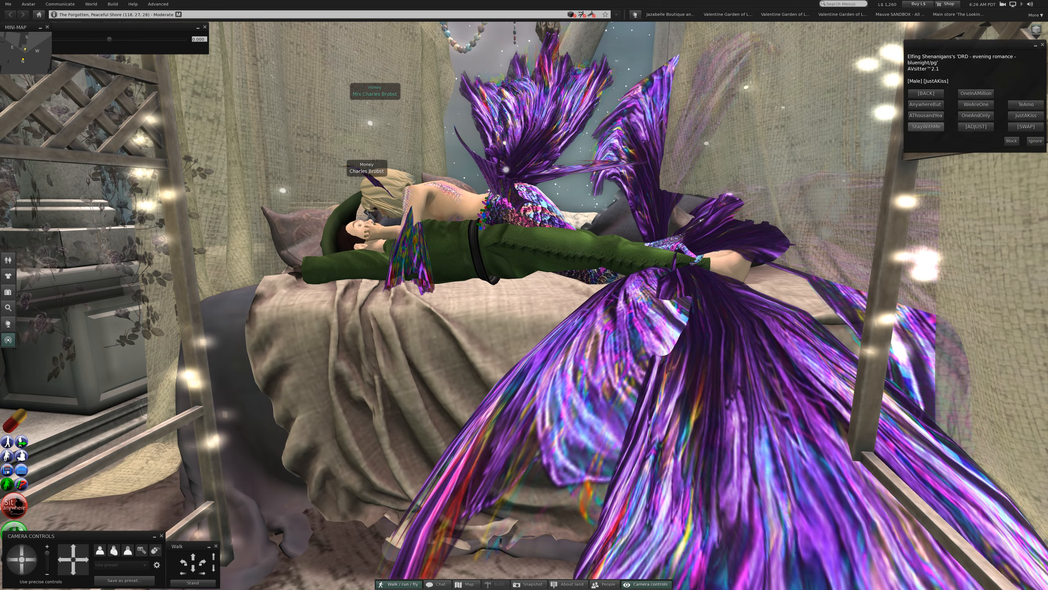
pyautogui.click(926, 126)
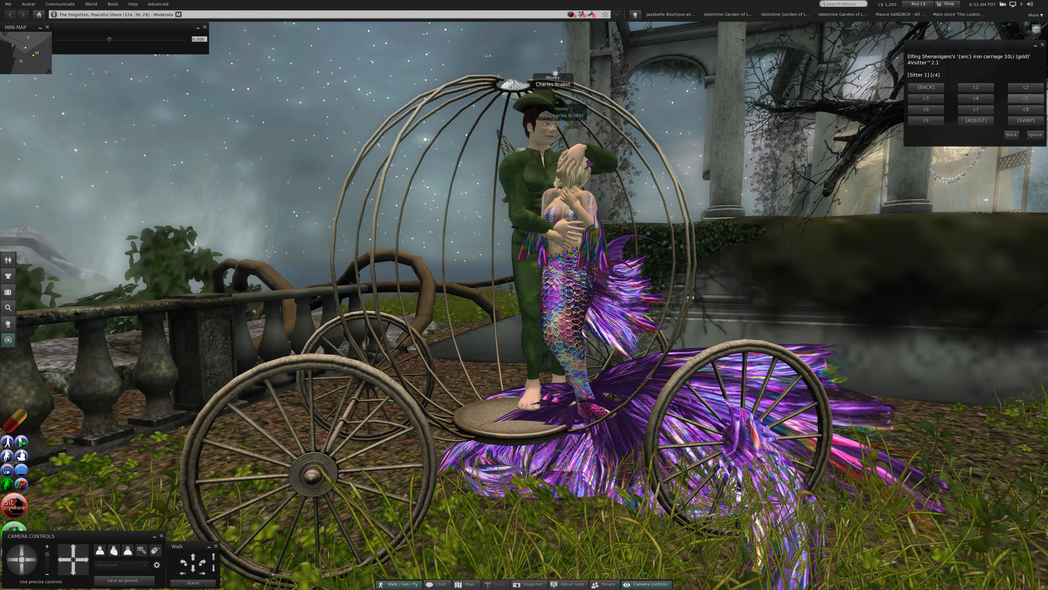
# - Cycle the carriage couples poses c4, c6 and c7, ending with him embracing her from behind
pyautogui.click(976, 98)
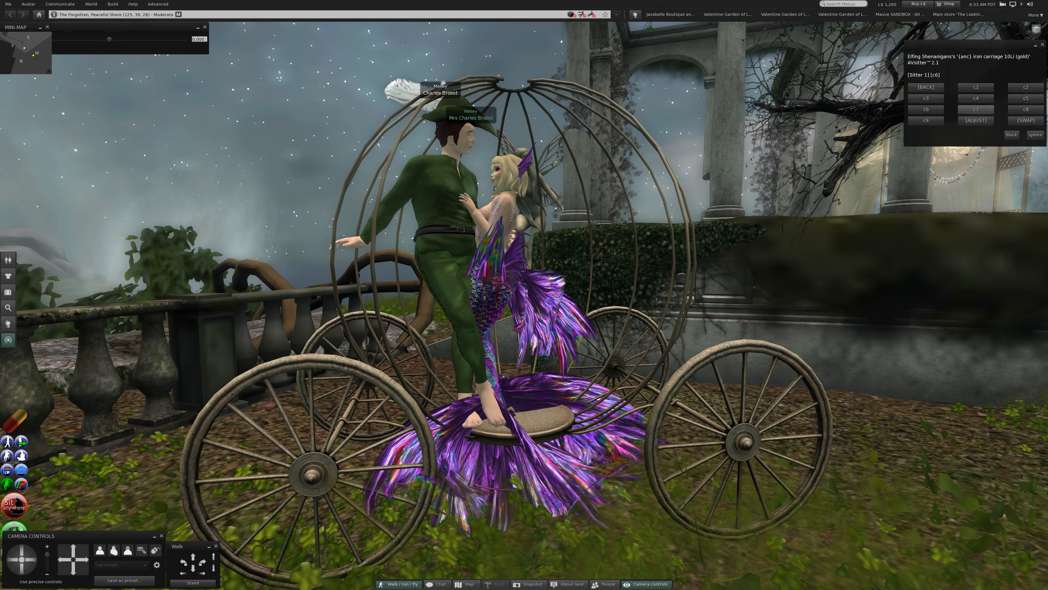
pyautogui.click(974, 110)
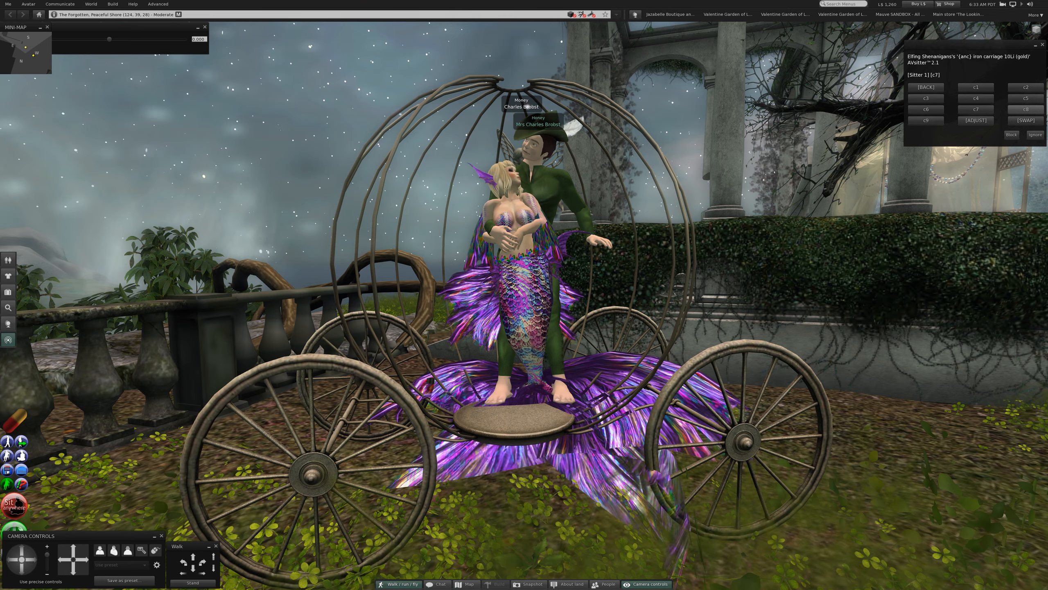
pyautogui.click(1026, 109)
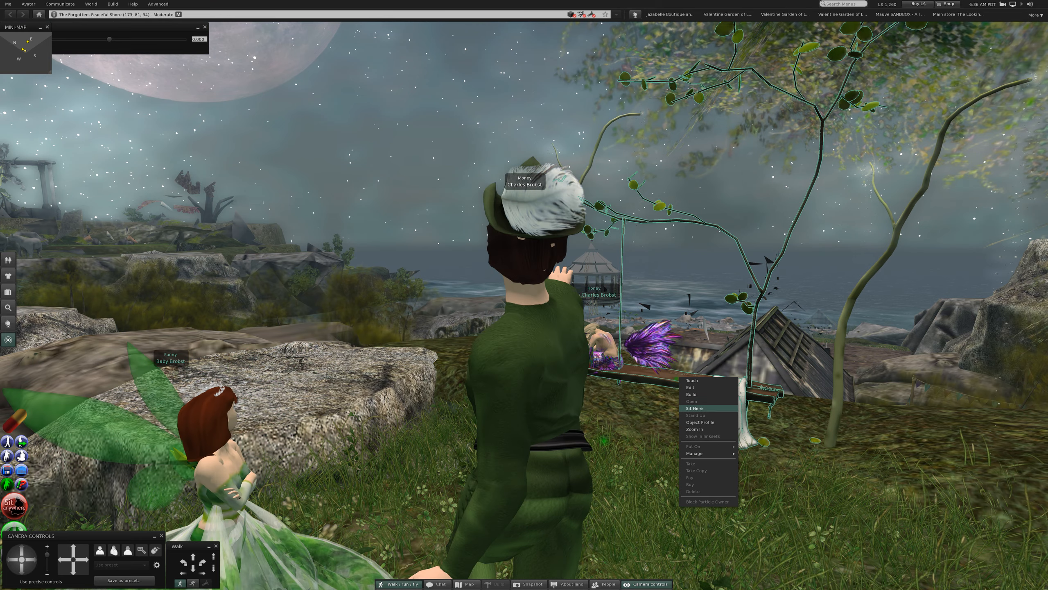
# - Sit on the tree swing and run the Holding onto you pose, then the next swing pose
pyautogui.click(695, 408)
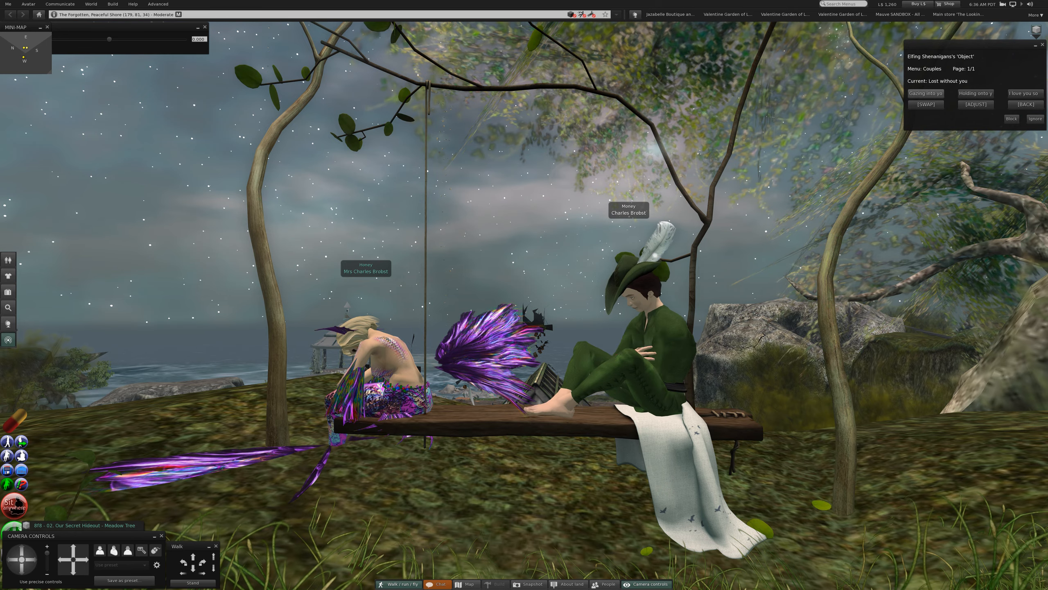
pyautogui.click(926, 93)
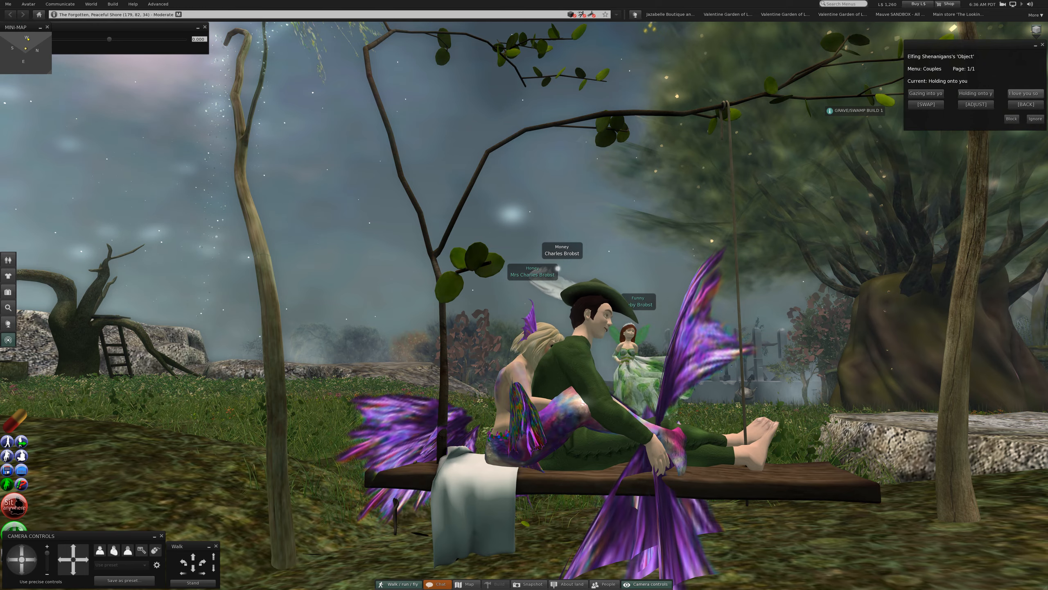
pyautogui.click(1025, 93)
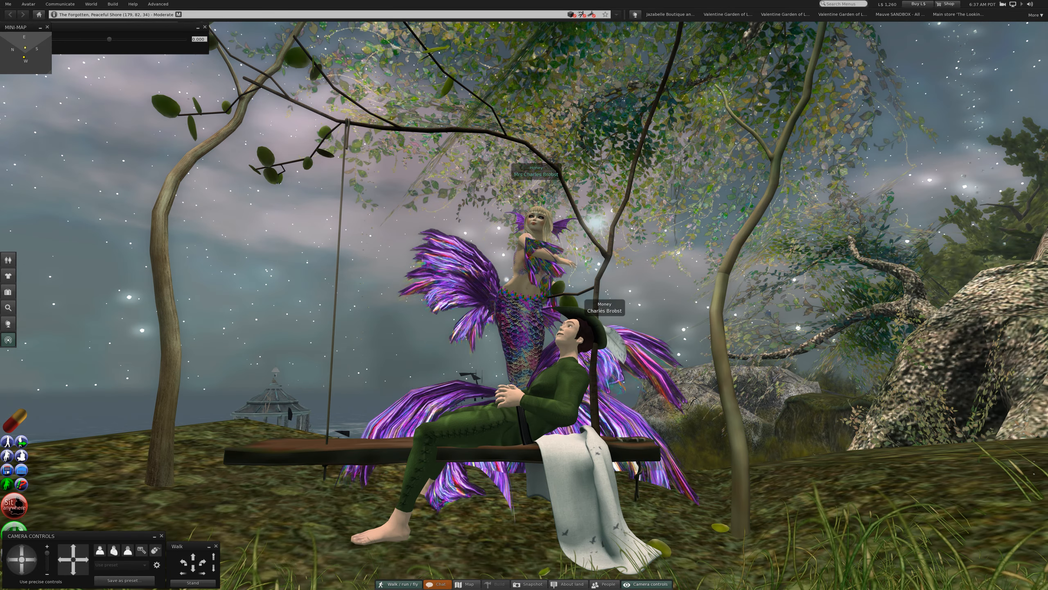
# - Choose another swing pose with the mermaid behind the seated man and dismiss the dialog
pyautogui.click(438, 584)
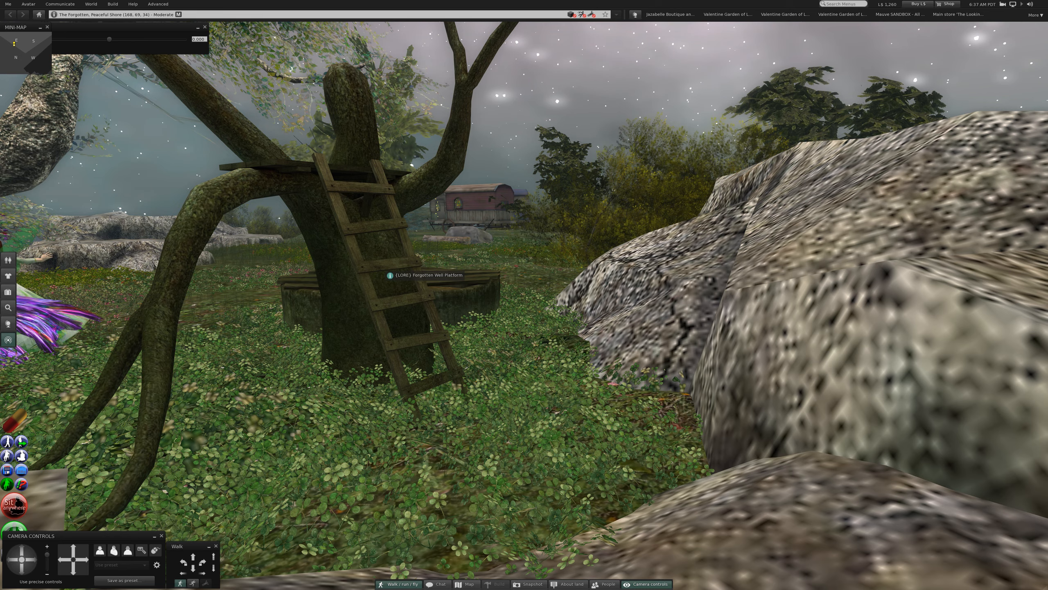
# - Sit Here on the Forgotten Well tree platform so its Squat pose menu appears
pyautogui.rightClick(428, 274)
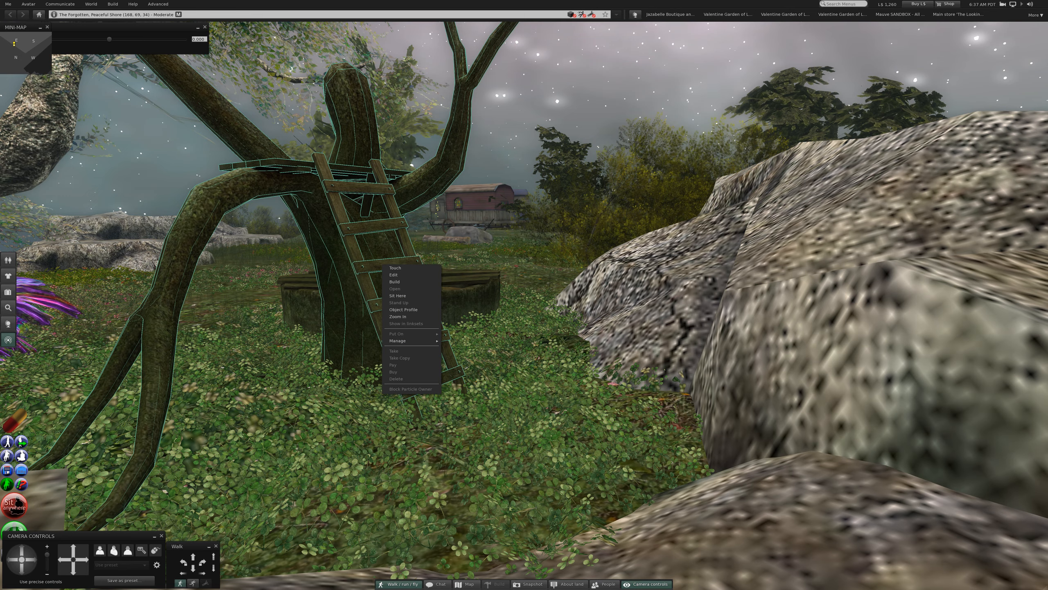
pyautogui.moveTo(397, 295)
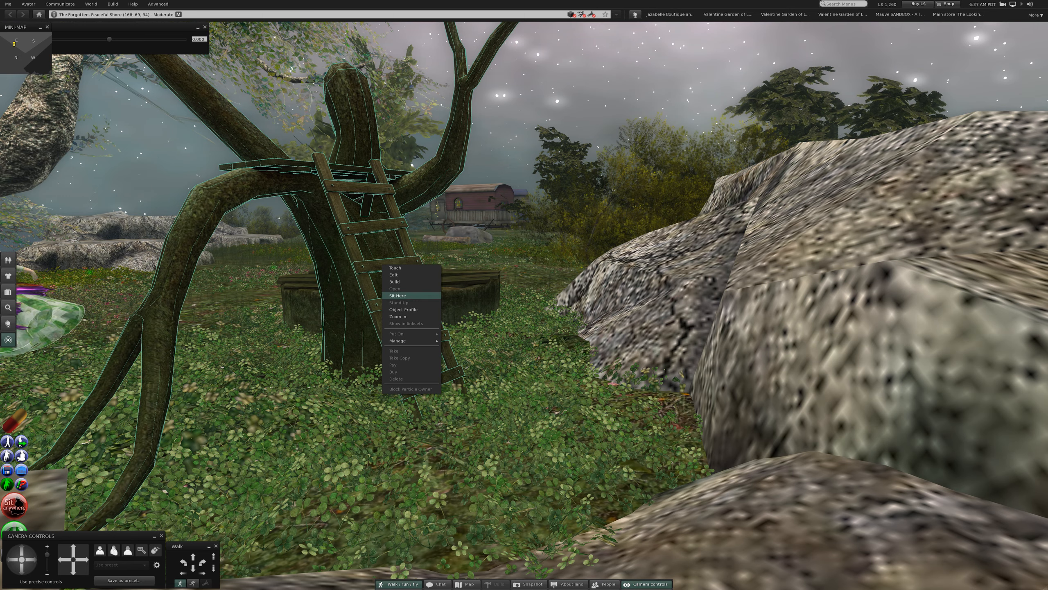
pyautogui.click(397, 296)
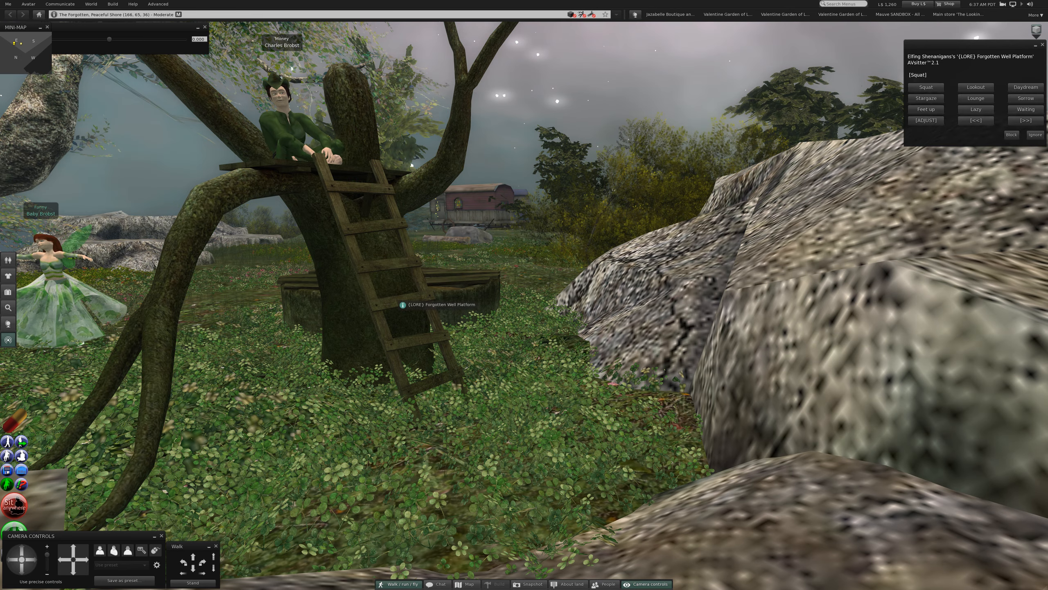